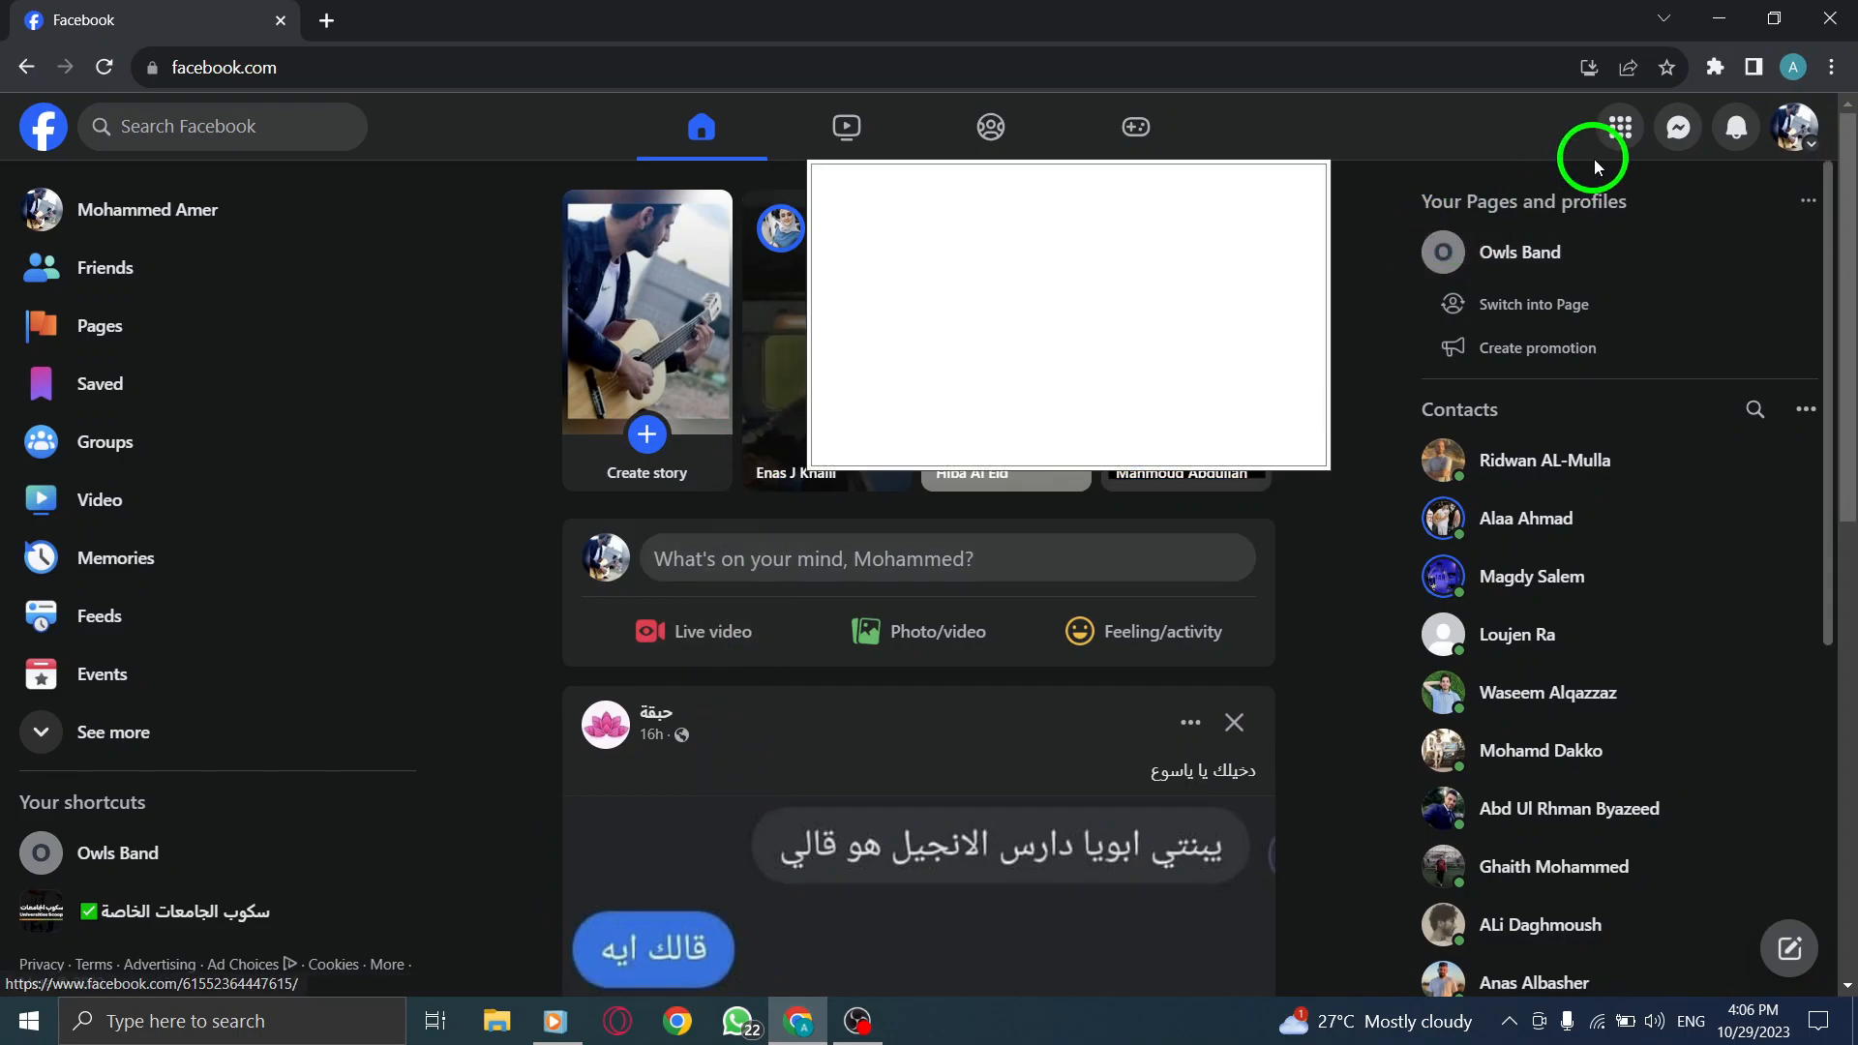
Open the Facebook menu and go to the Events section
{"action": "left_click", "coordinate": [1619, 126]}
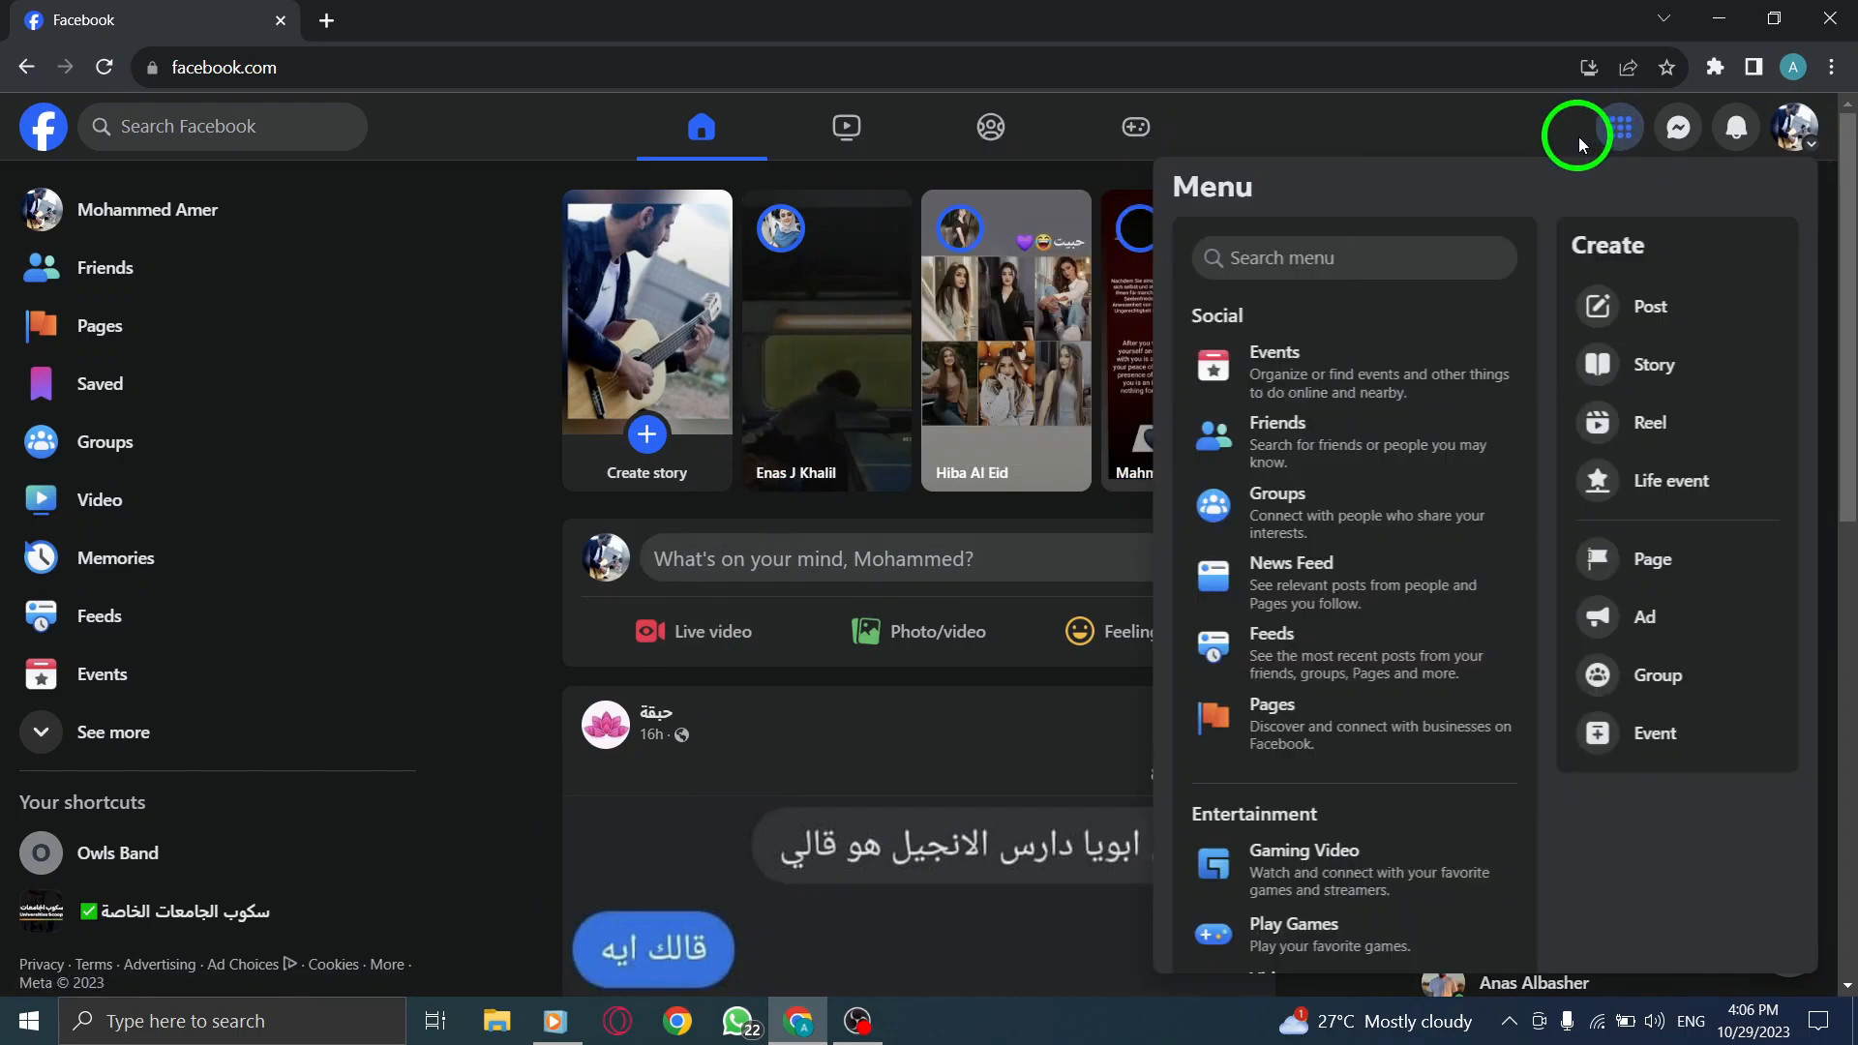
{"action": "left_click", "coordinate": [1274, 352]}
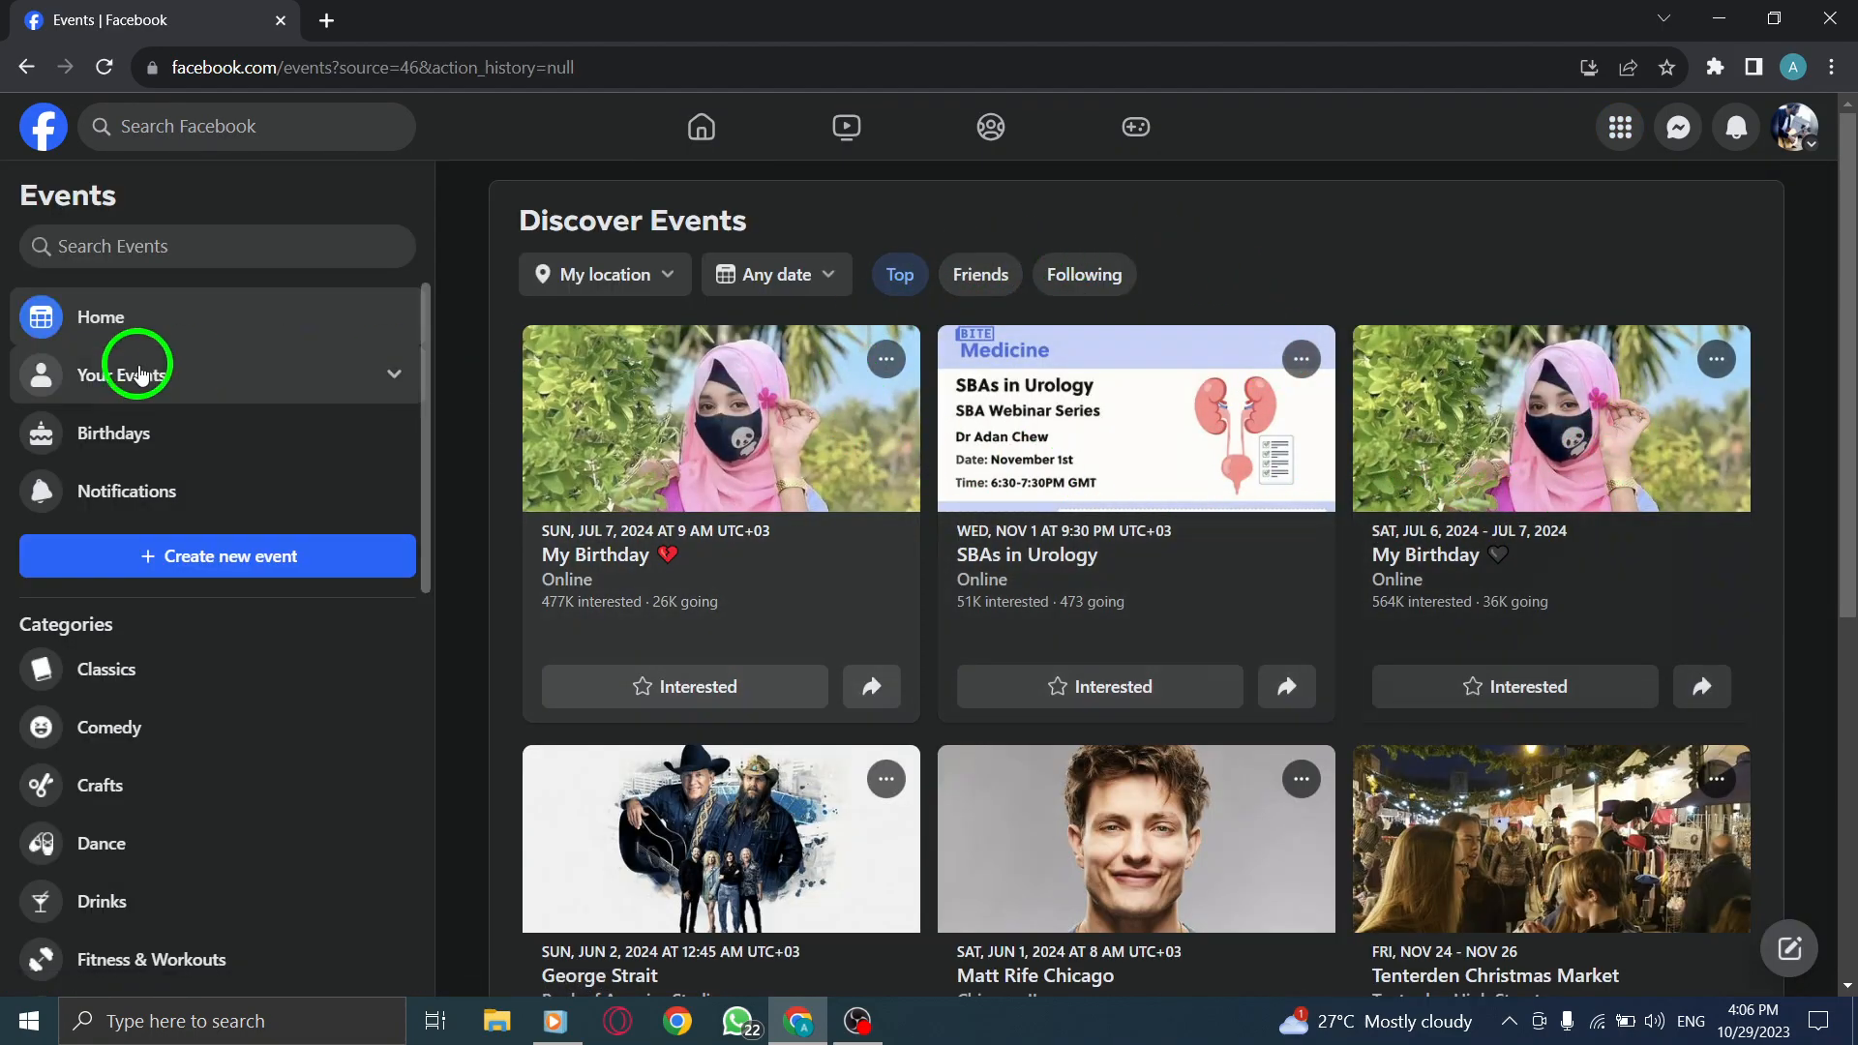
From Events Home, save the George Strait event via its three-dots menu
{"action": "left_click", "coordinate": [101, 317]}
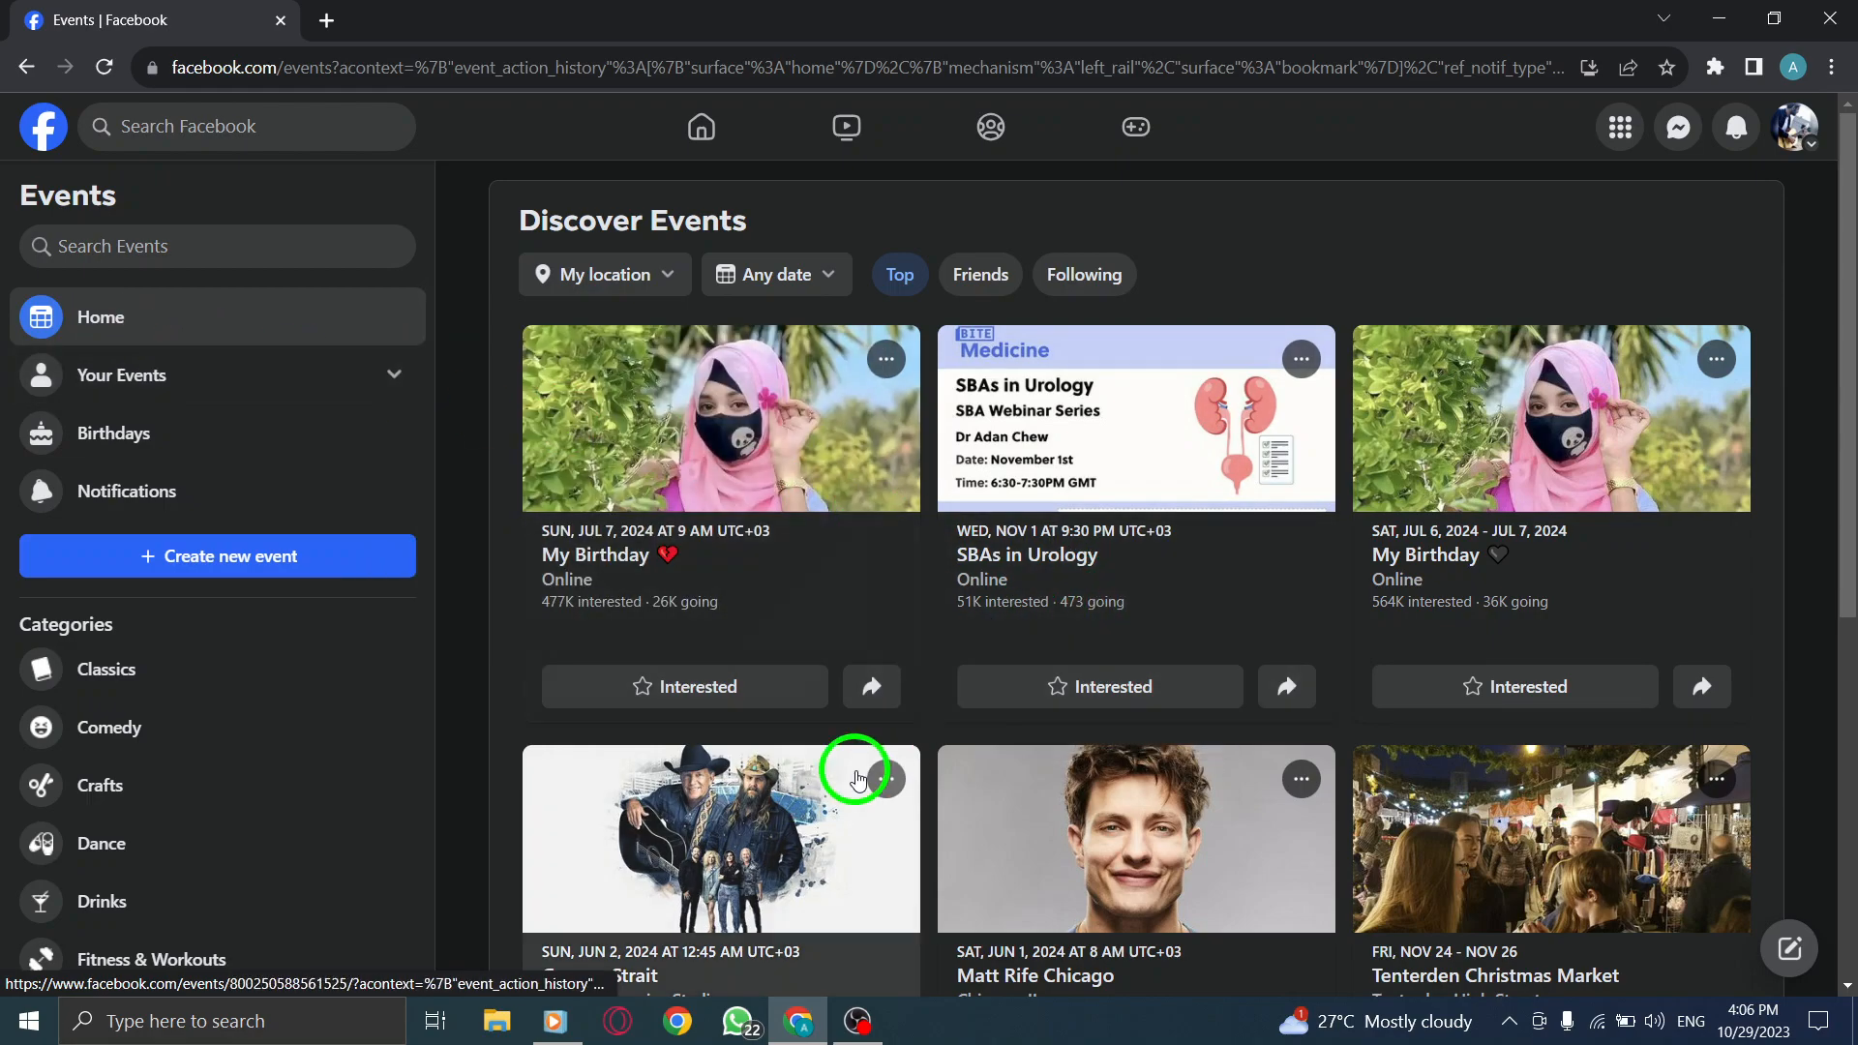
{"action": "left_click", "coordinate": [886, 780]}
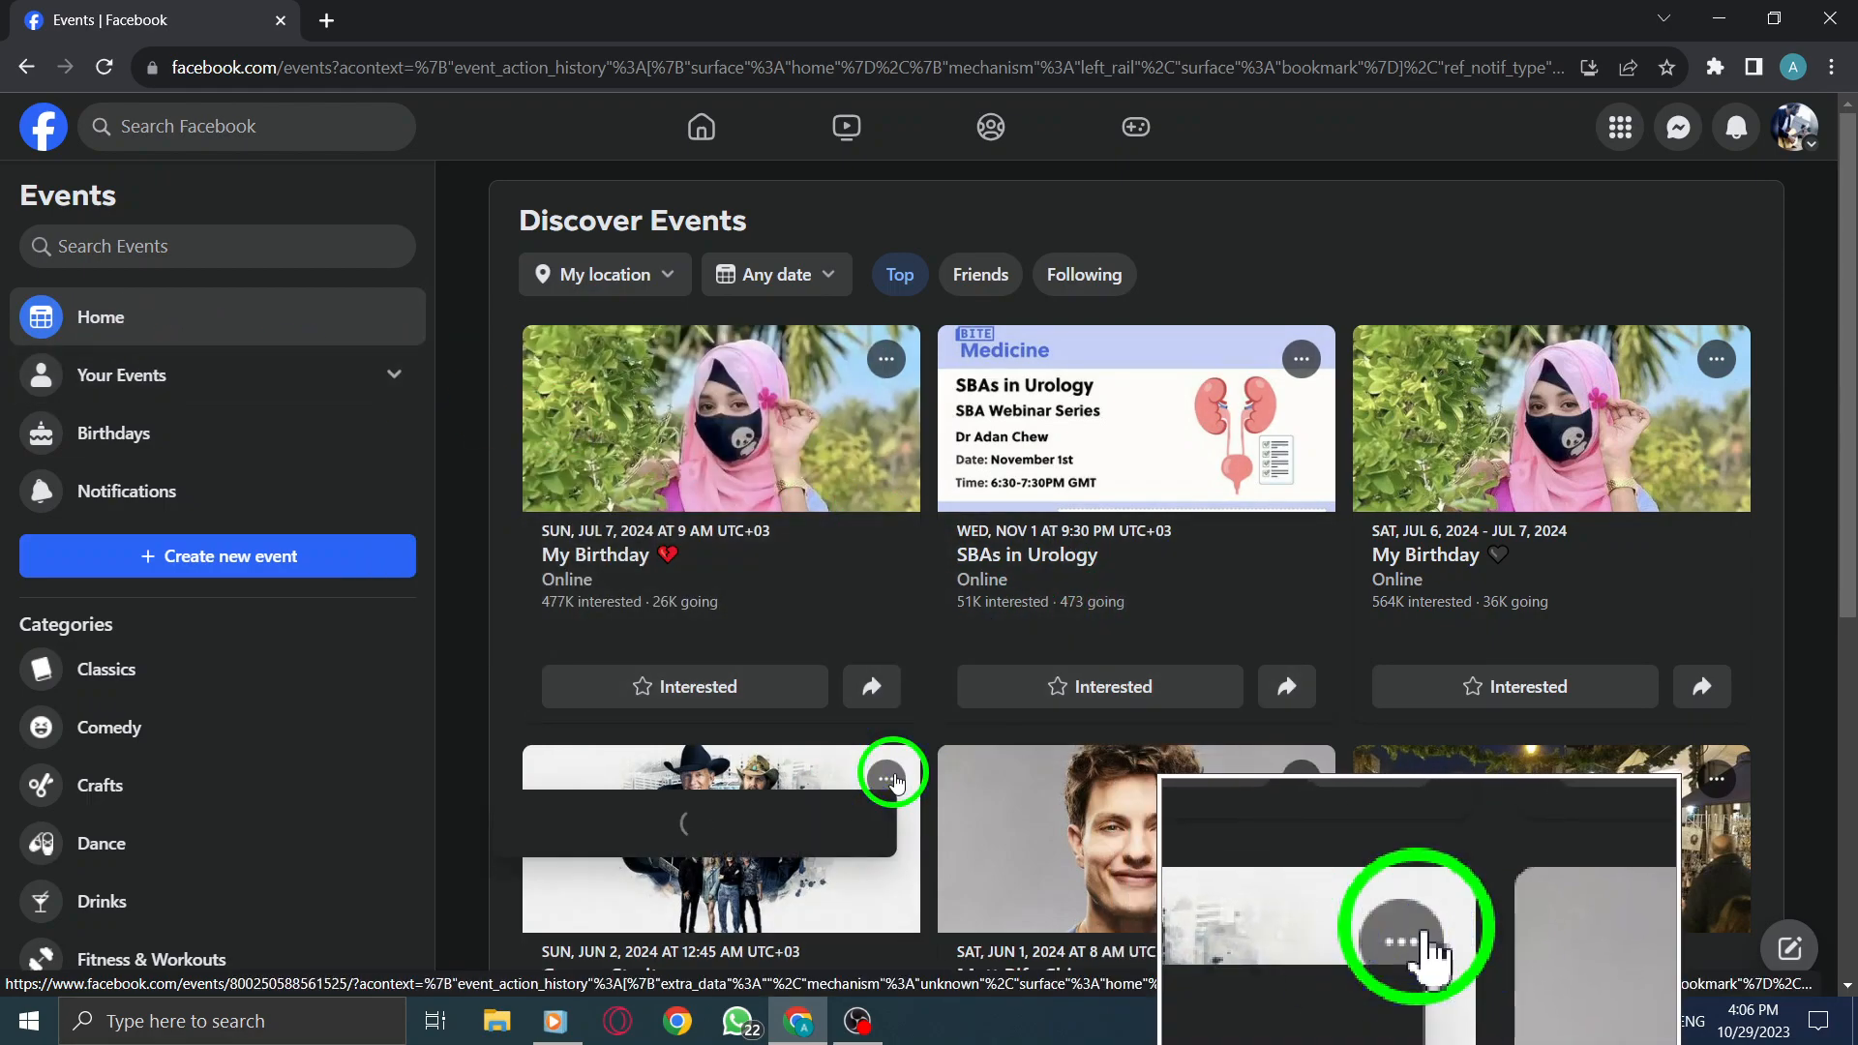
{"action": "left_click", "coordinate": [892, 776]}
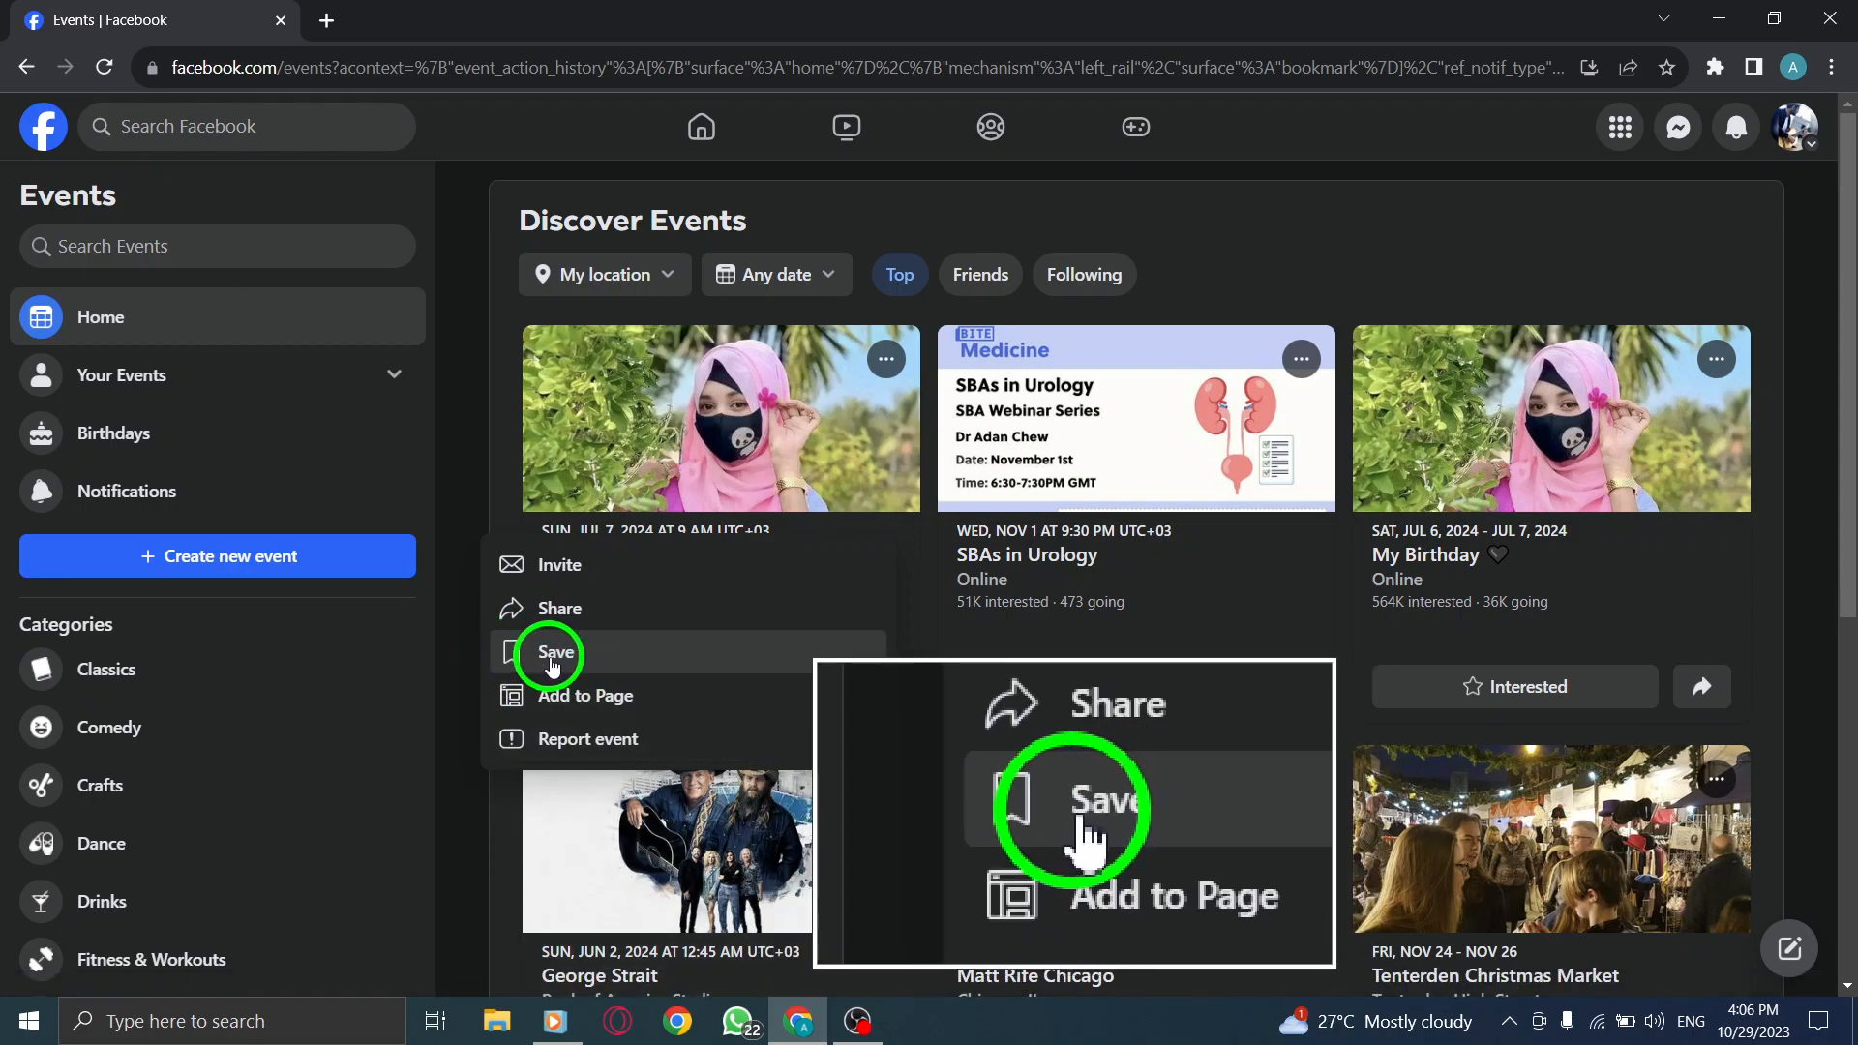
{"action": "left_click", "coordinate": [554, 651]}
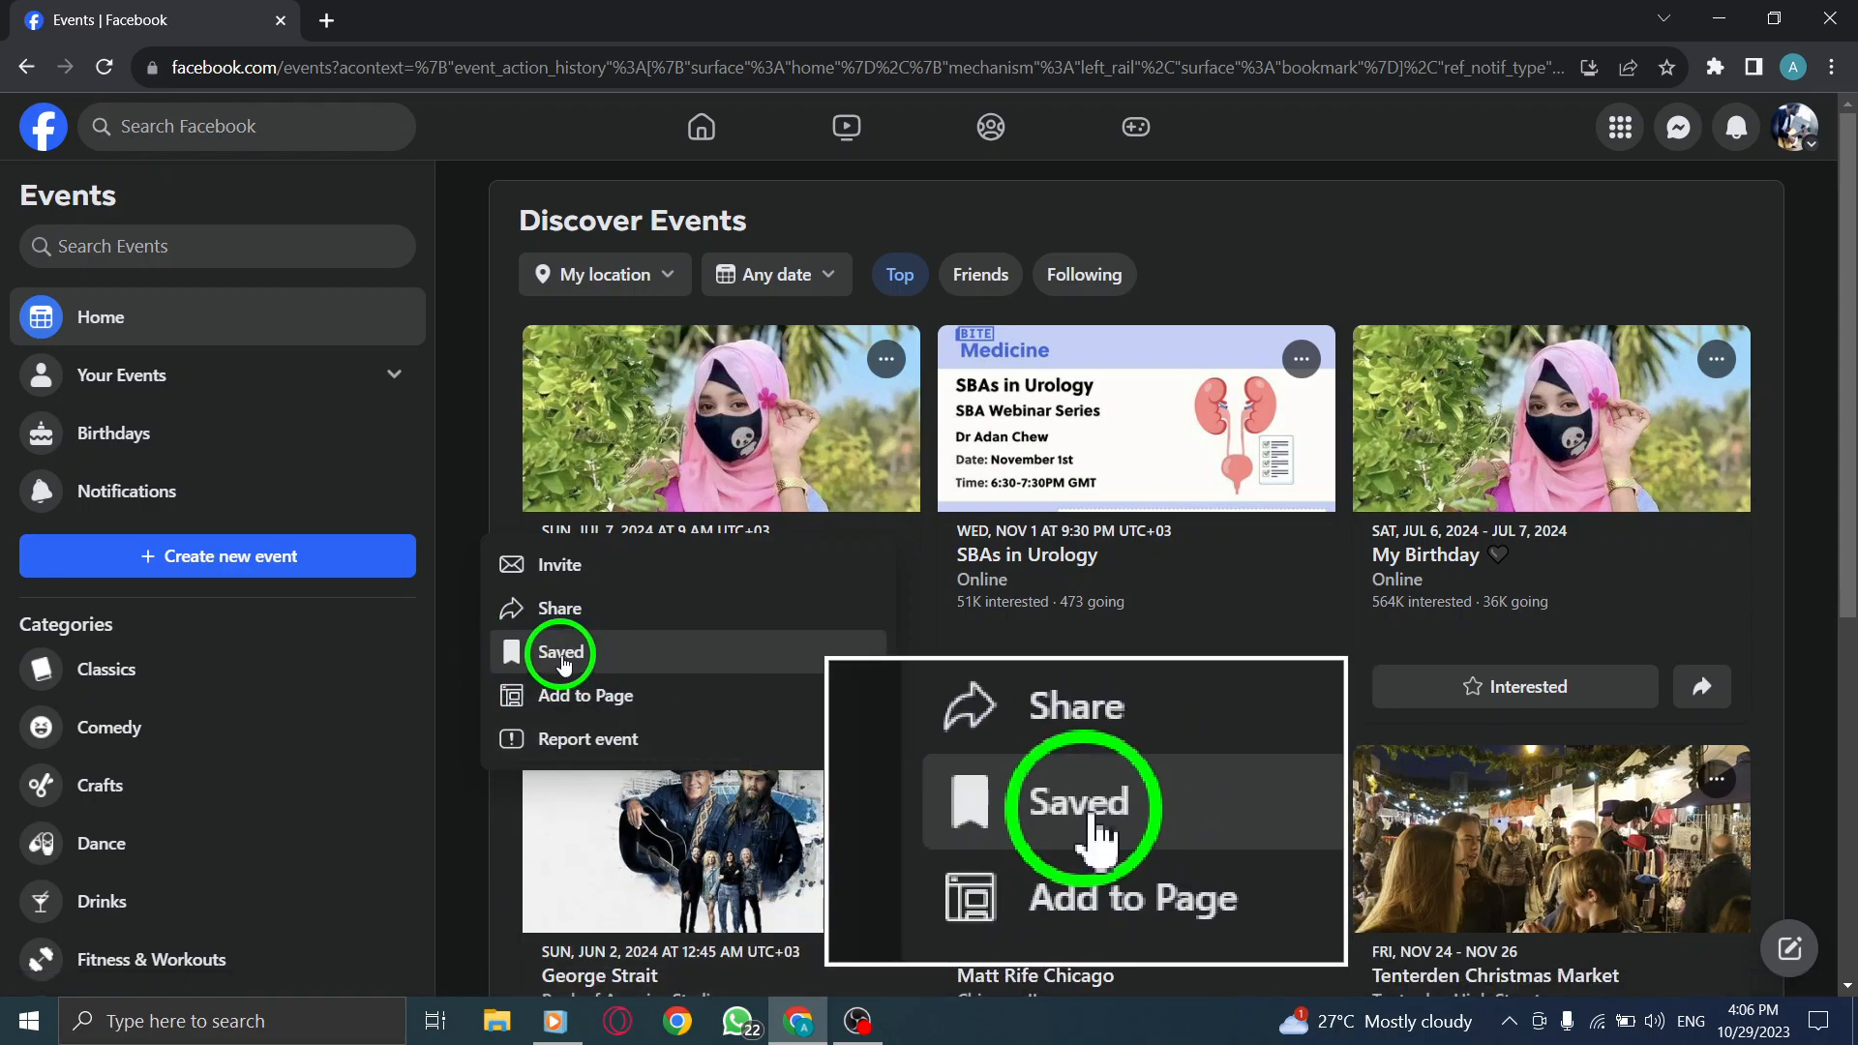